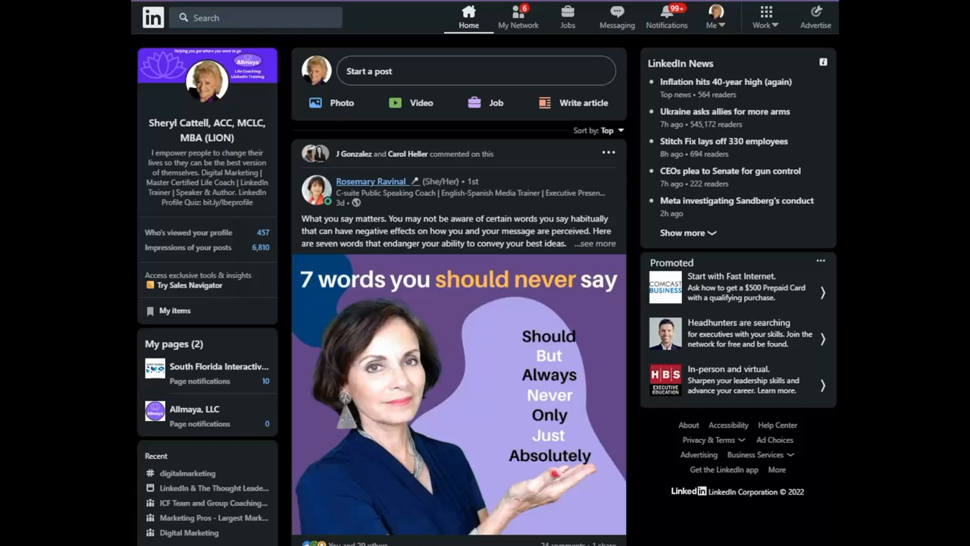
mouse_move(372, 182)
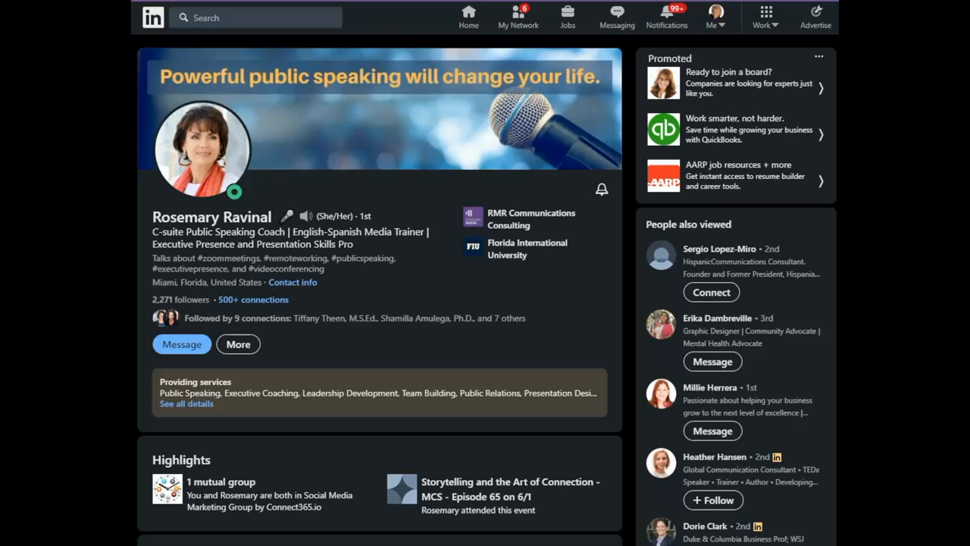
mouse_move(600, 188)
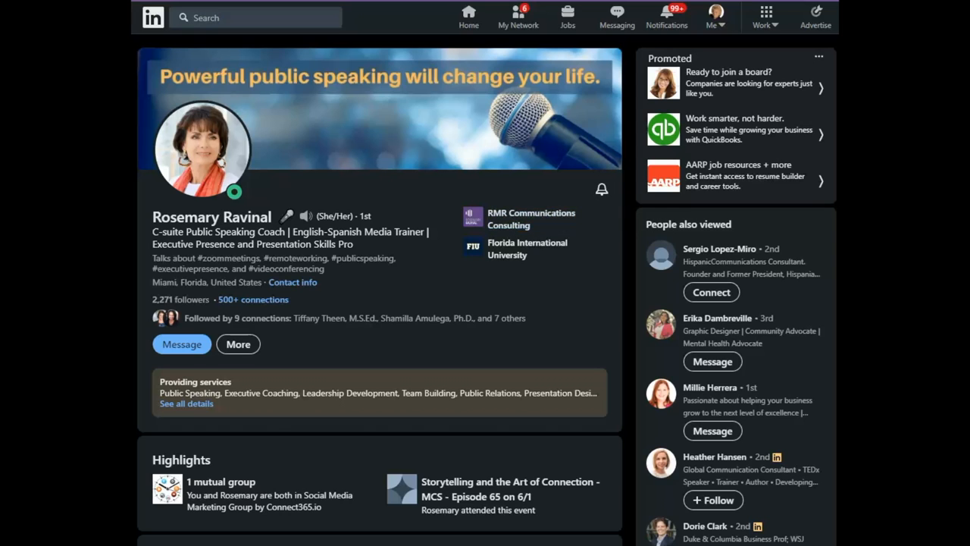
mouse_move(600, 190)
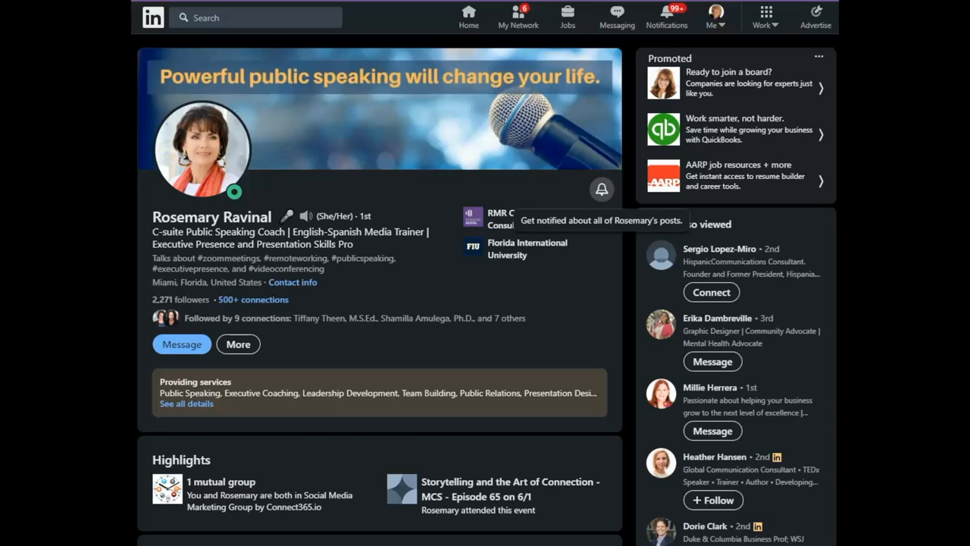